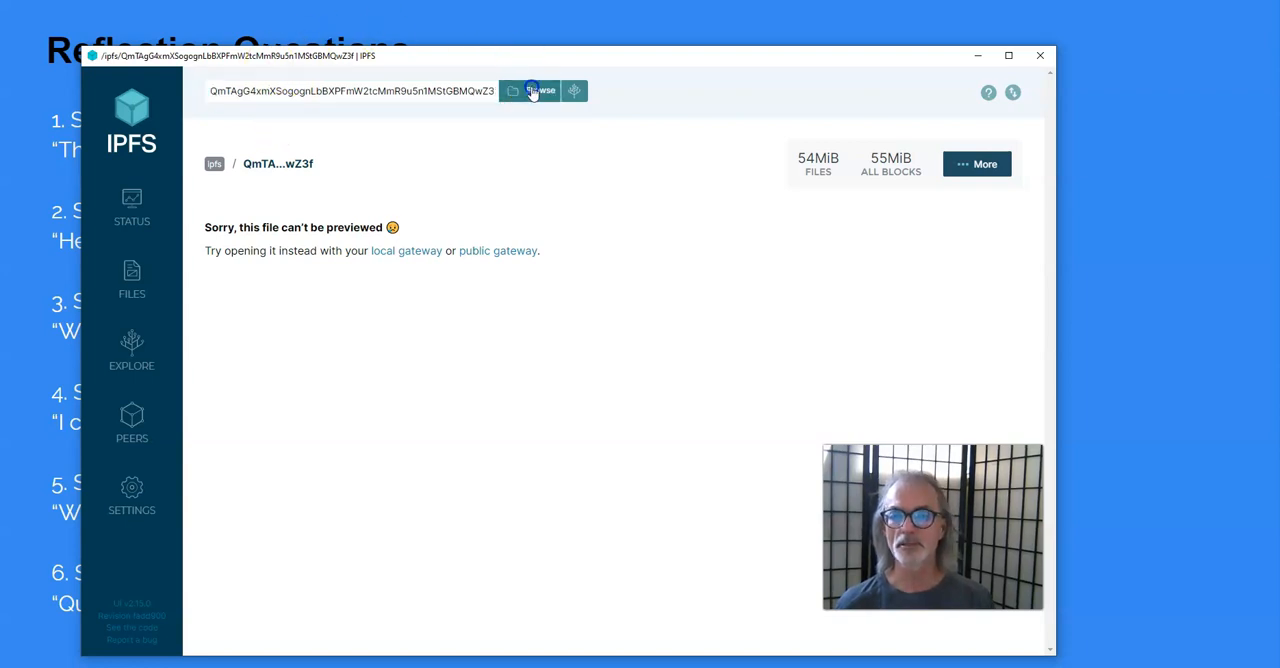
Step: Find the uploaded file by its hash and open it via the local gateway link
left_click(532, 91)
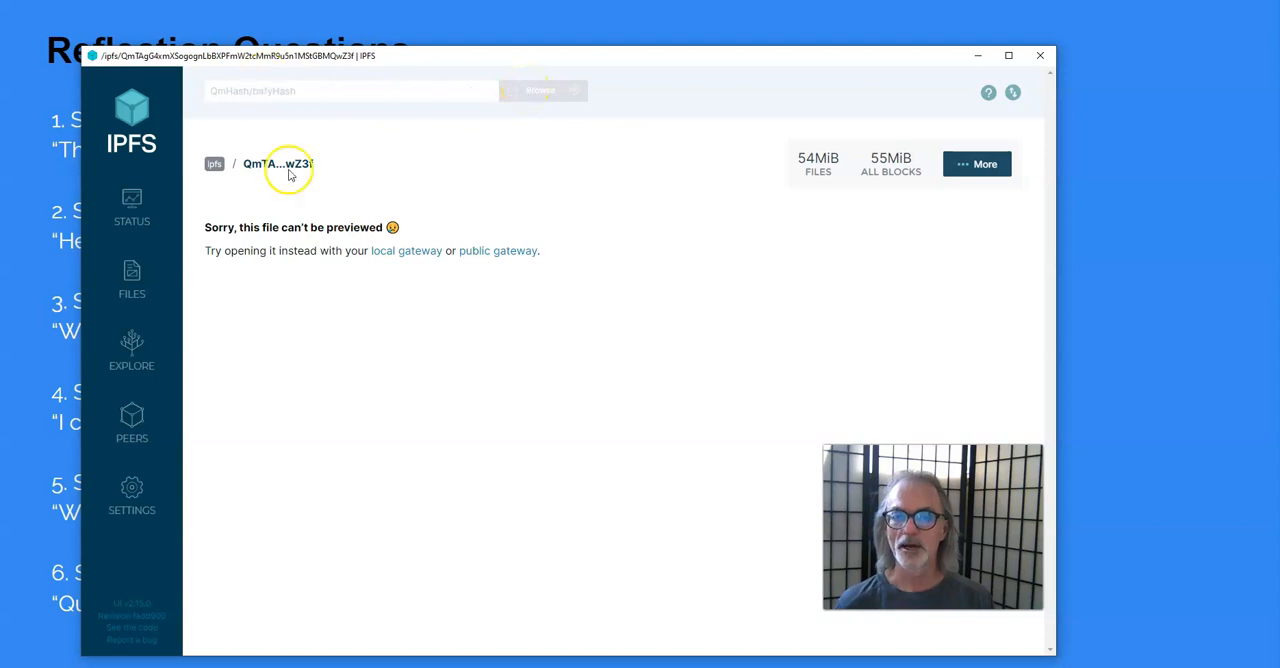
mouse_move(307, 321)
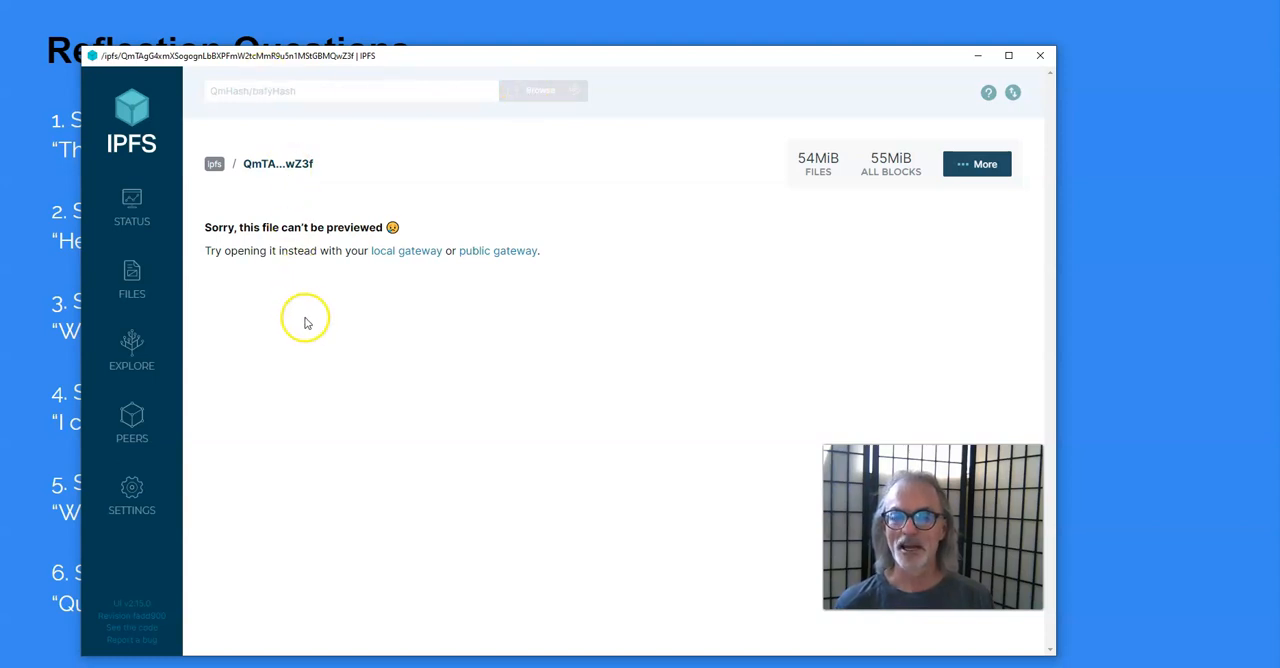
mouse_move(395, 258)
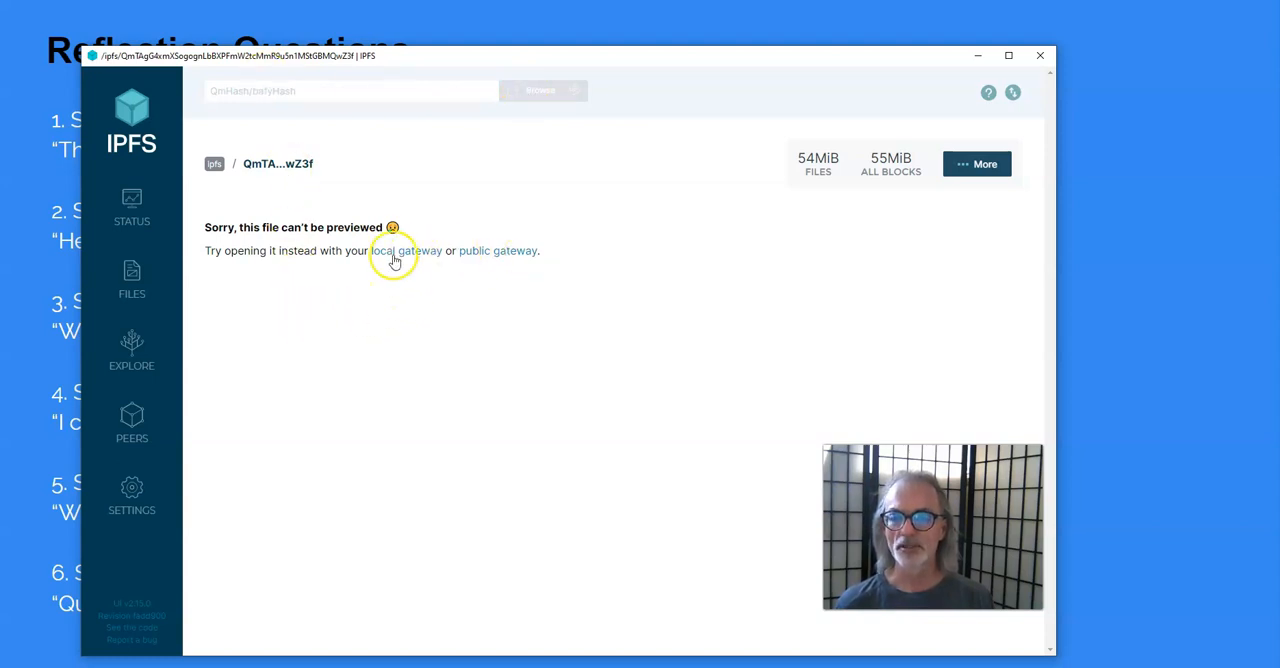
left_click(407, 250)
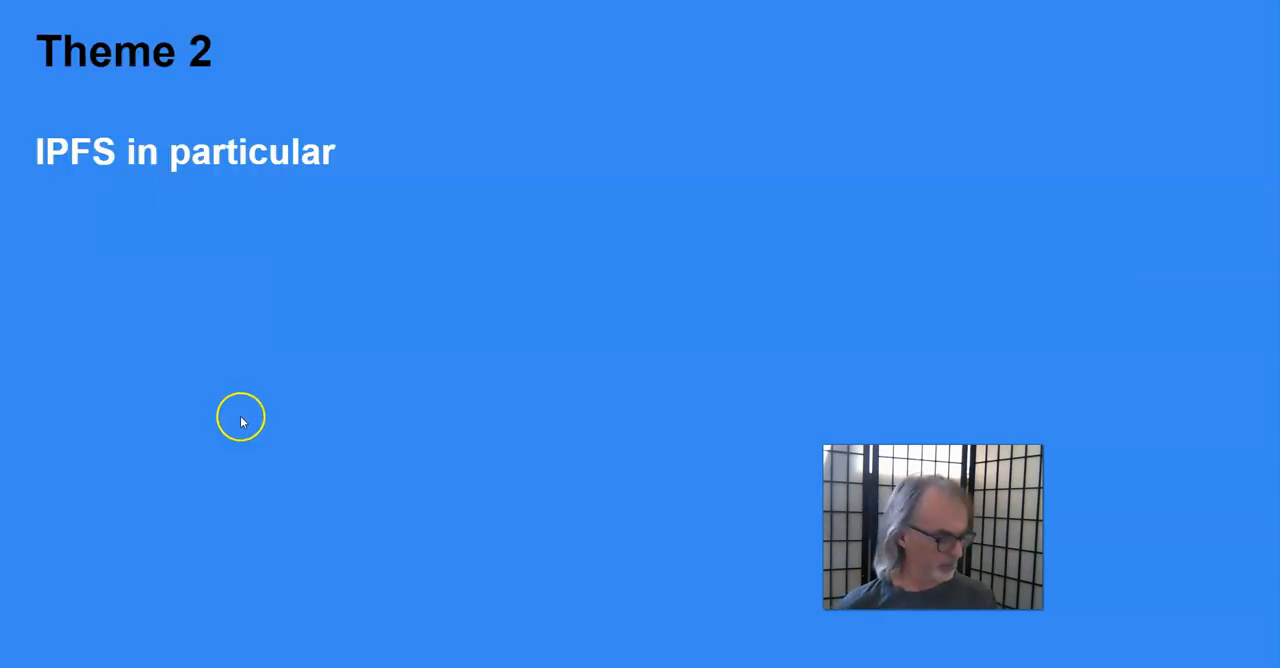
mouse_move(250, 410)
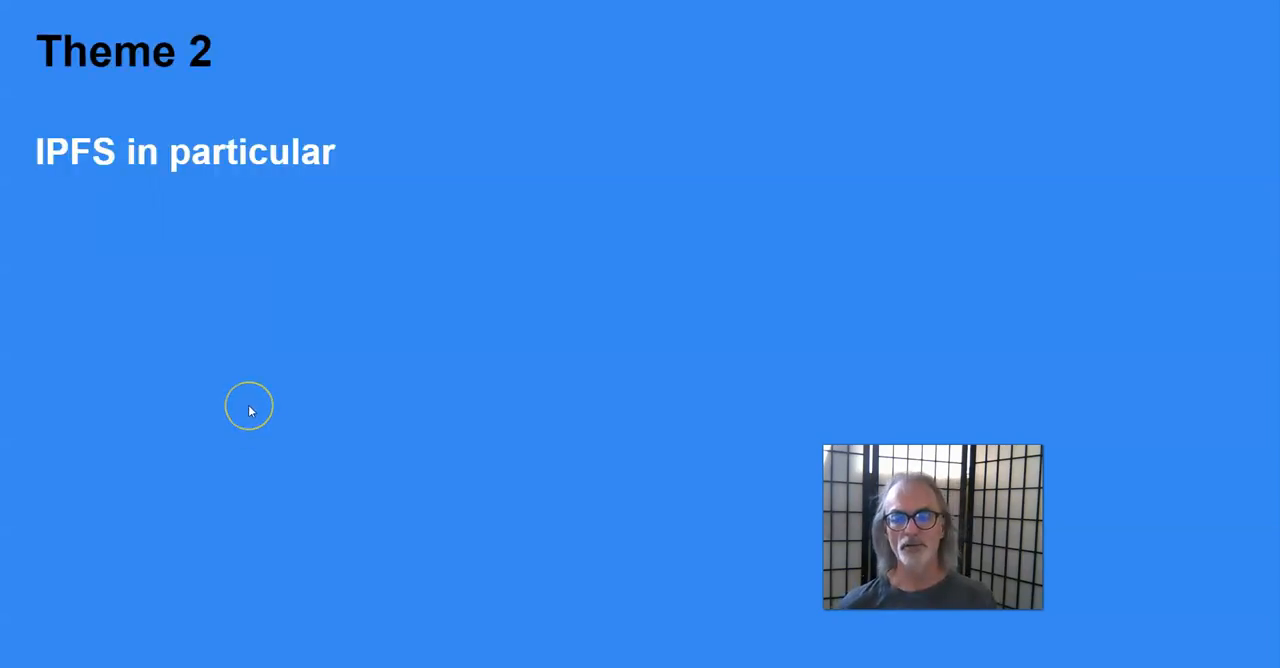